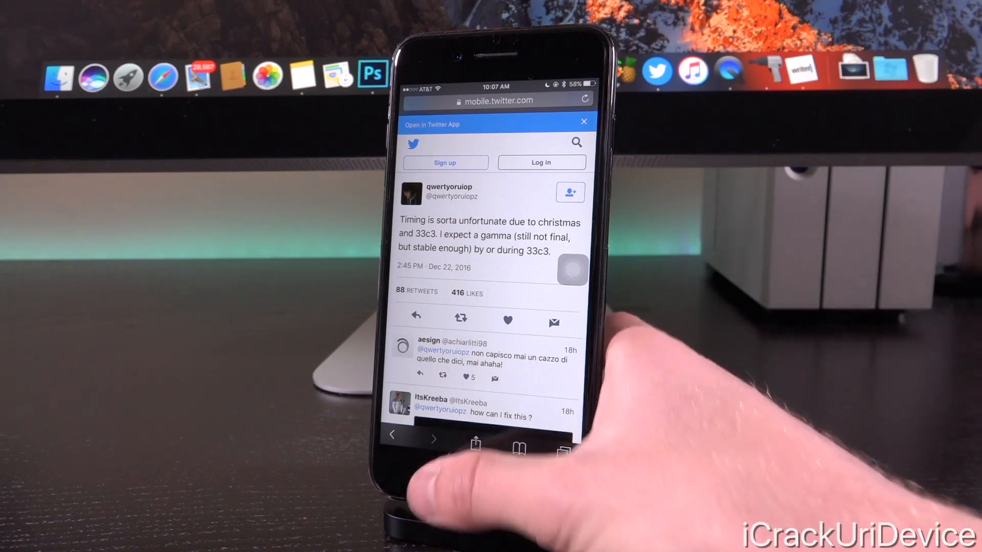
# Close Safari's jailbreak-release tweet and go back to the iPhone home screen
pyautogui.click(480, 479)
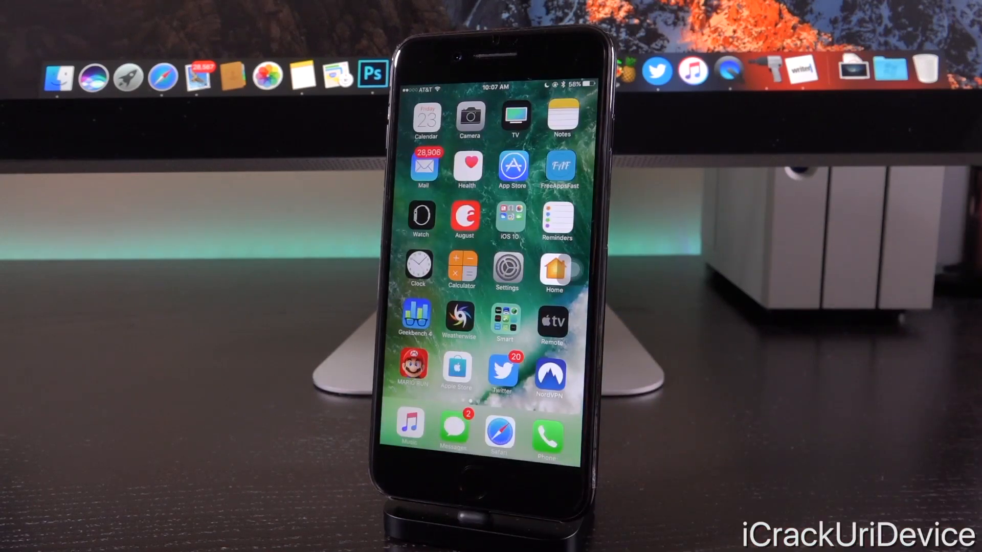